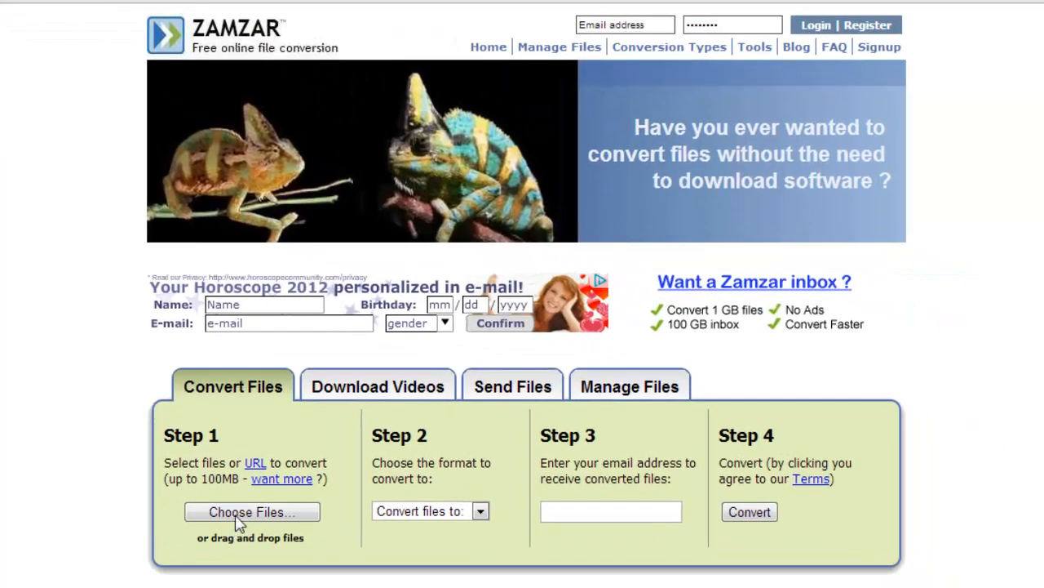
# Choose Penguins.psd from the Desktop as the file to convert
pyautogui.click(252, 511)
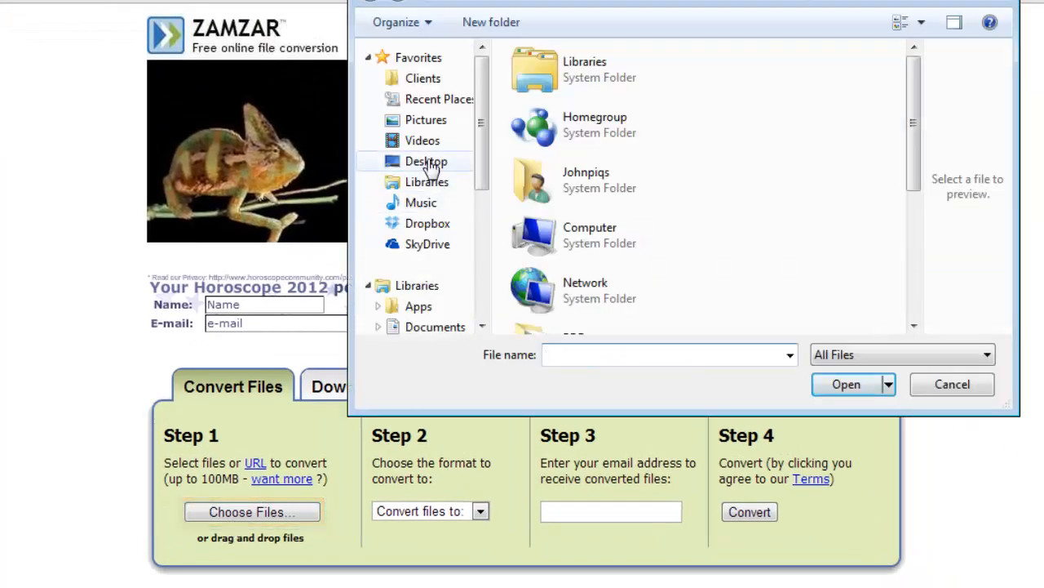
pyautogui.click(428, 161)
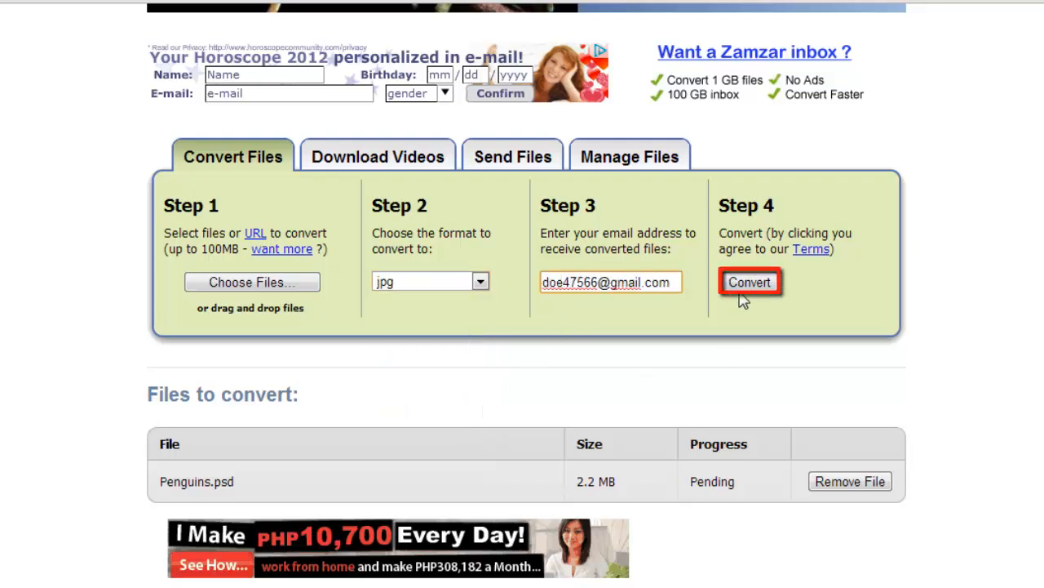
# Submit the Penguins.psd conversion and check Gmail for the Zamzar email
pyautogui.click(749, 282)
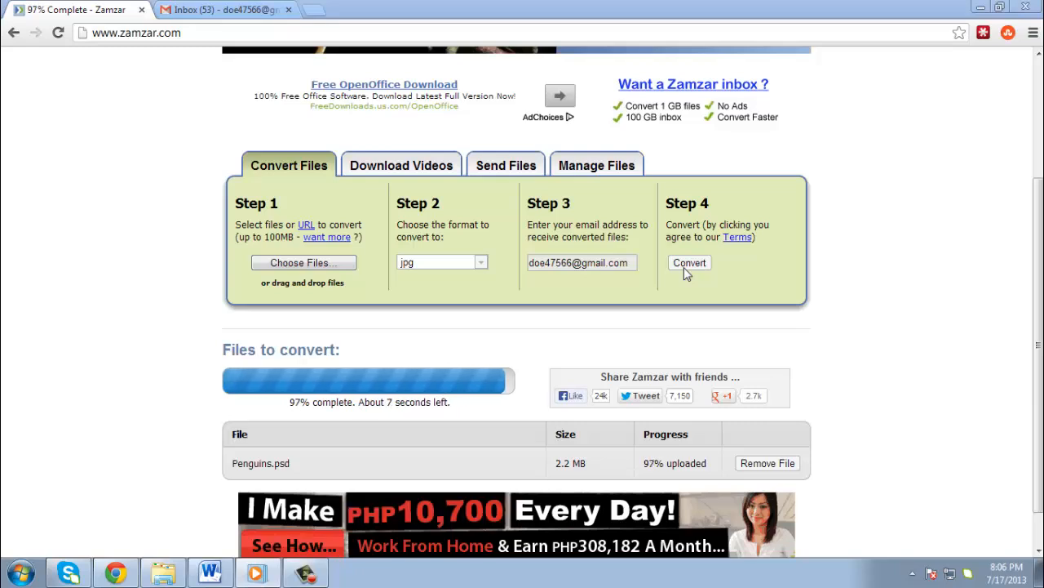
pyautogui.click(689, 262)
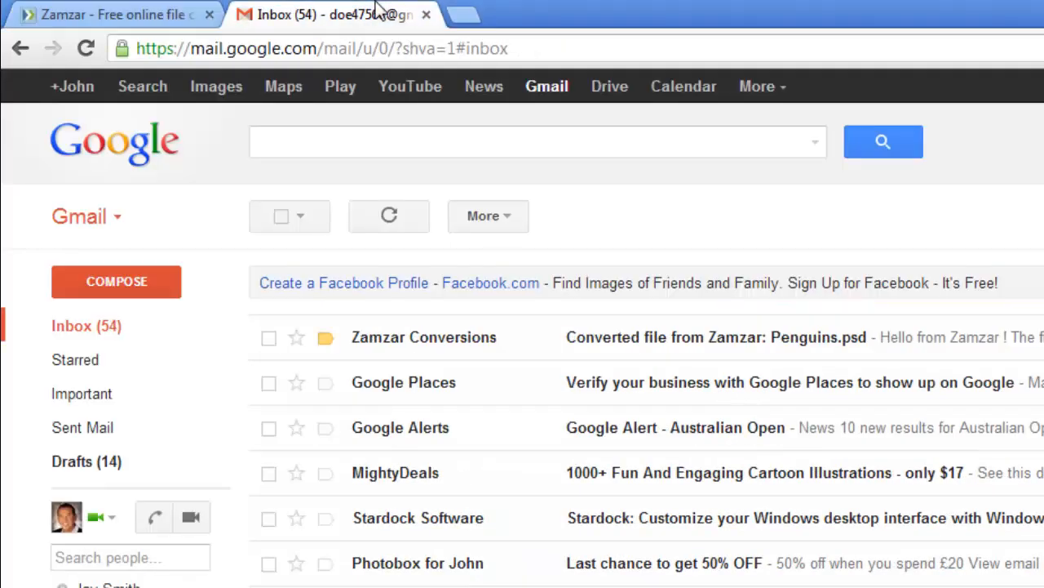
# Open the 'Converted file from Zamzar: Penguins.psd' email in Gmail
pyautogui.click(424, 338)
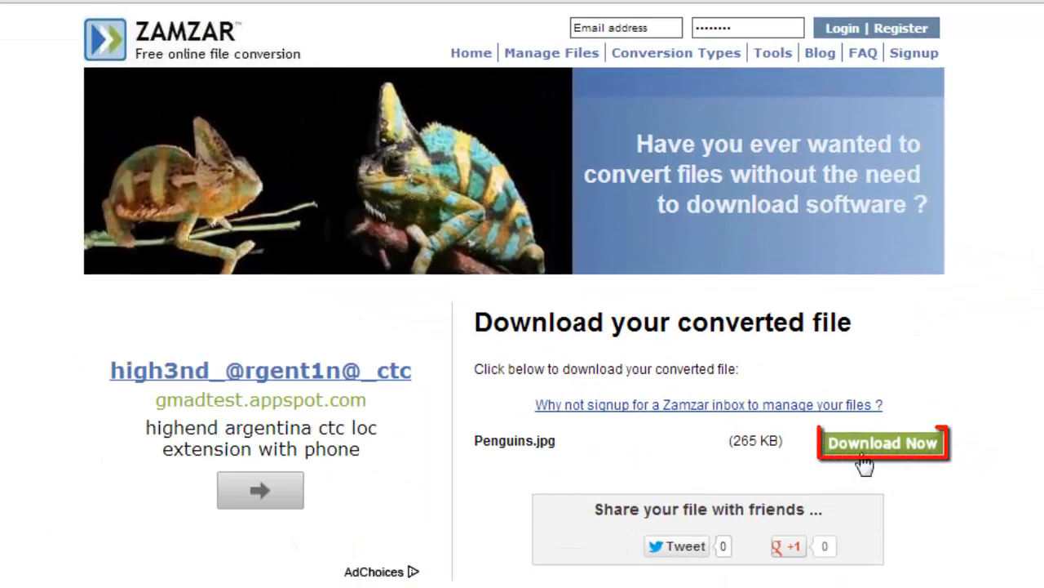
# Download Penguins.jpg, open it to view the penguin photo, then close the viewer
pyautogui.click(880, 443)
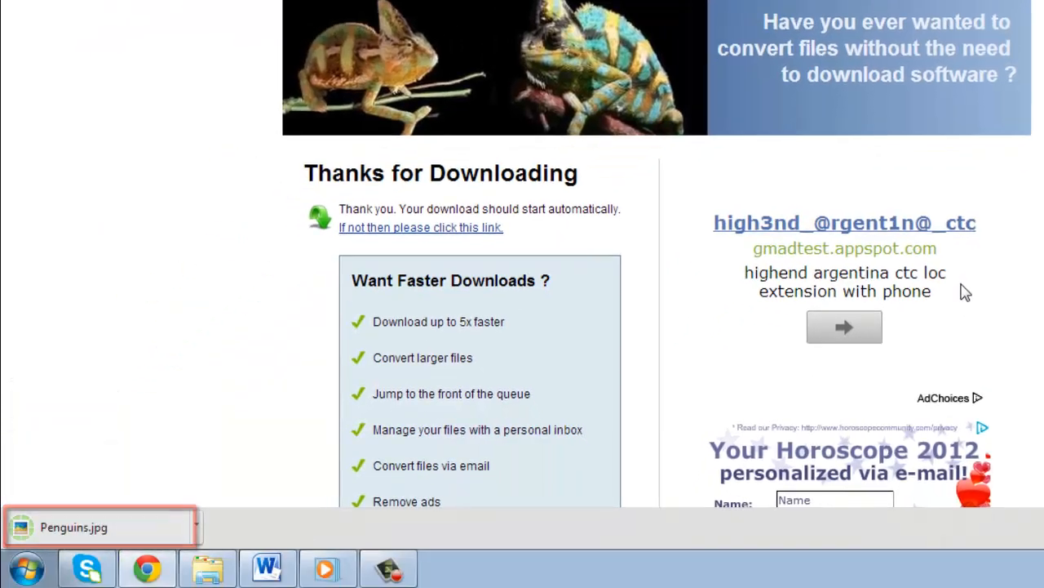
pyautogui.click(98, 526)
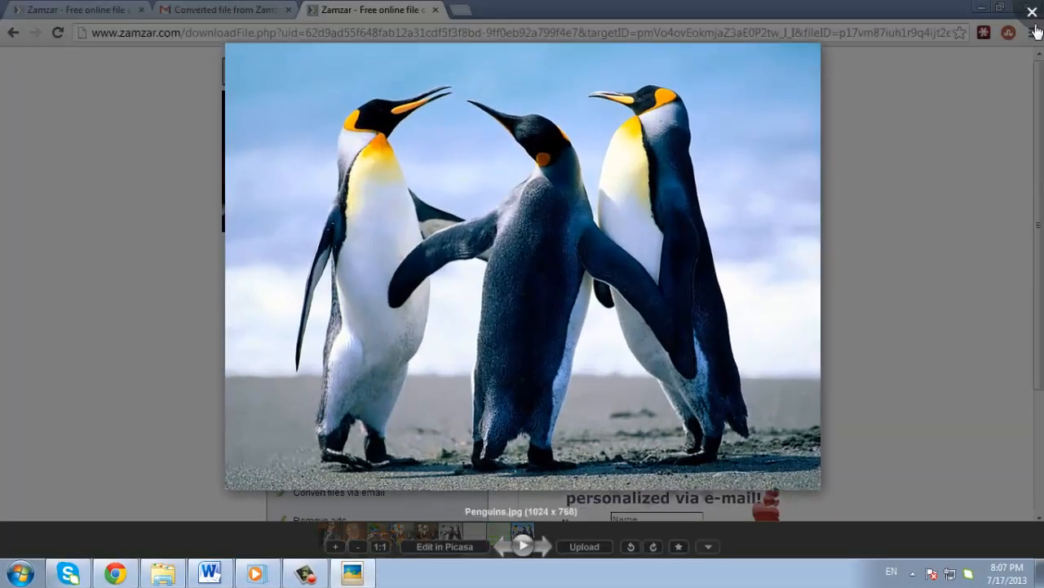
pyautogui.click(1031, 11)
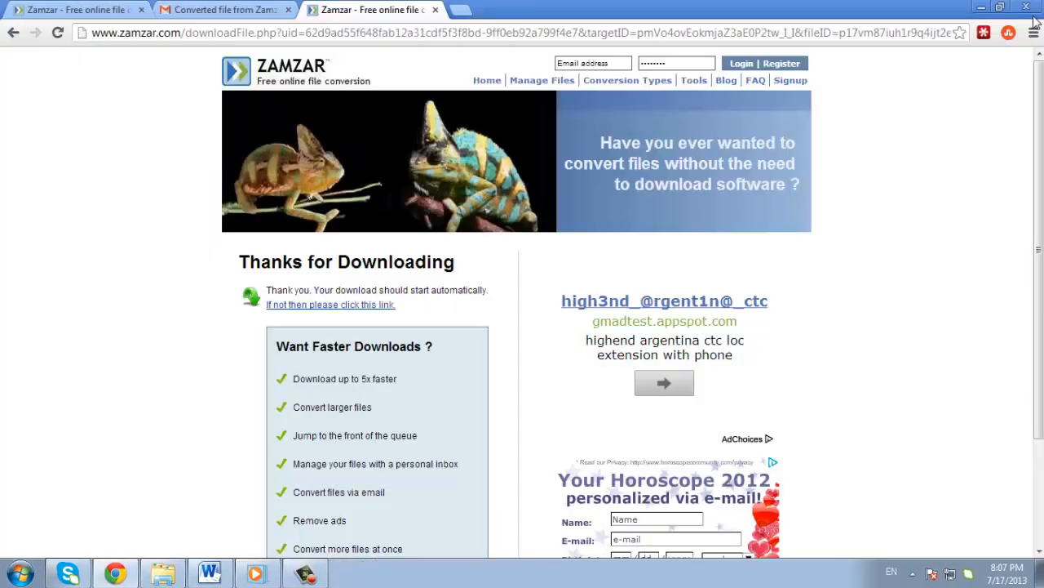